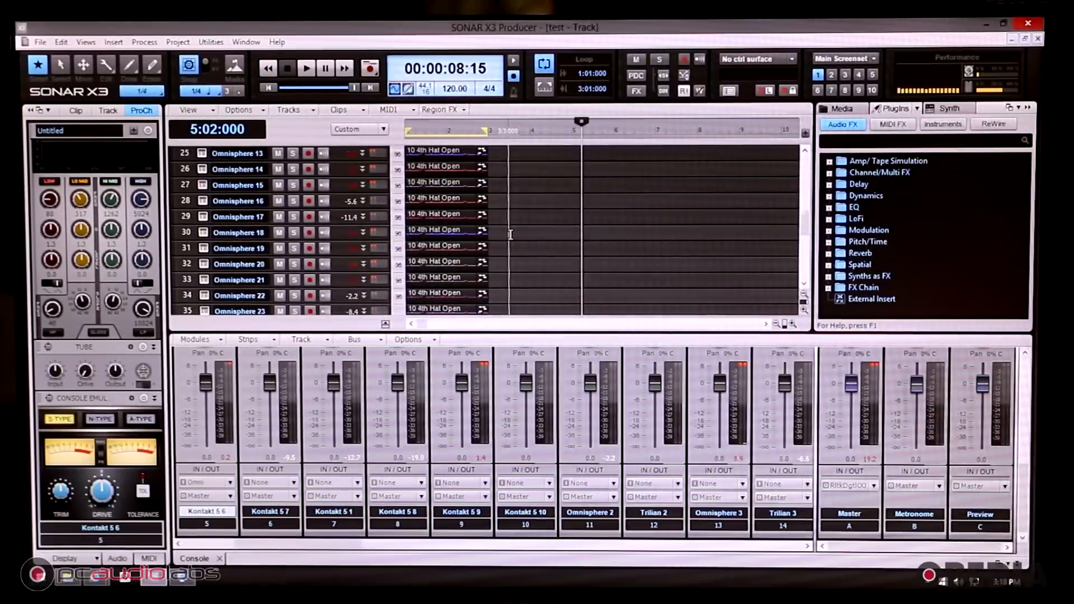
Show the PC's Core i7-5960X and 32 GB RAM in Control Panel, then return to SONAR.
scroll("up", 3)
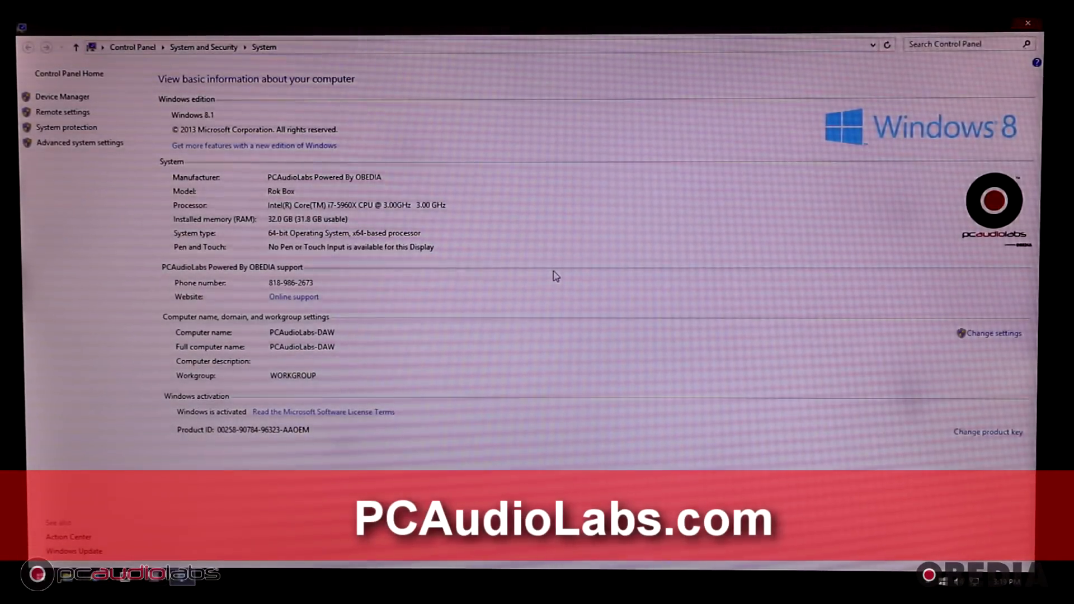
mouse_move(442, 253)
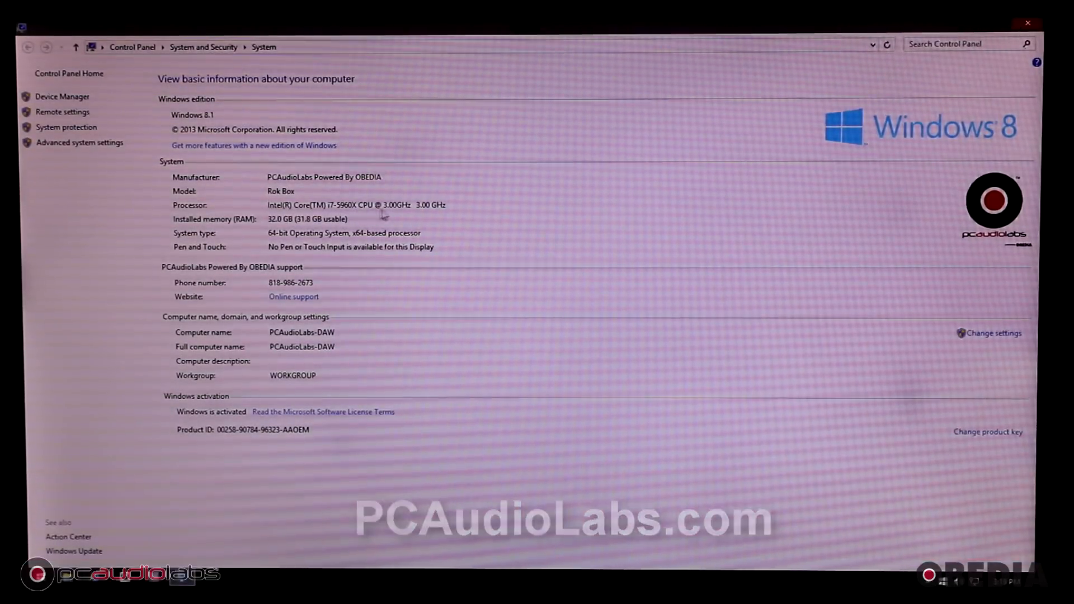
mouse_move(450, 245)
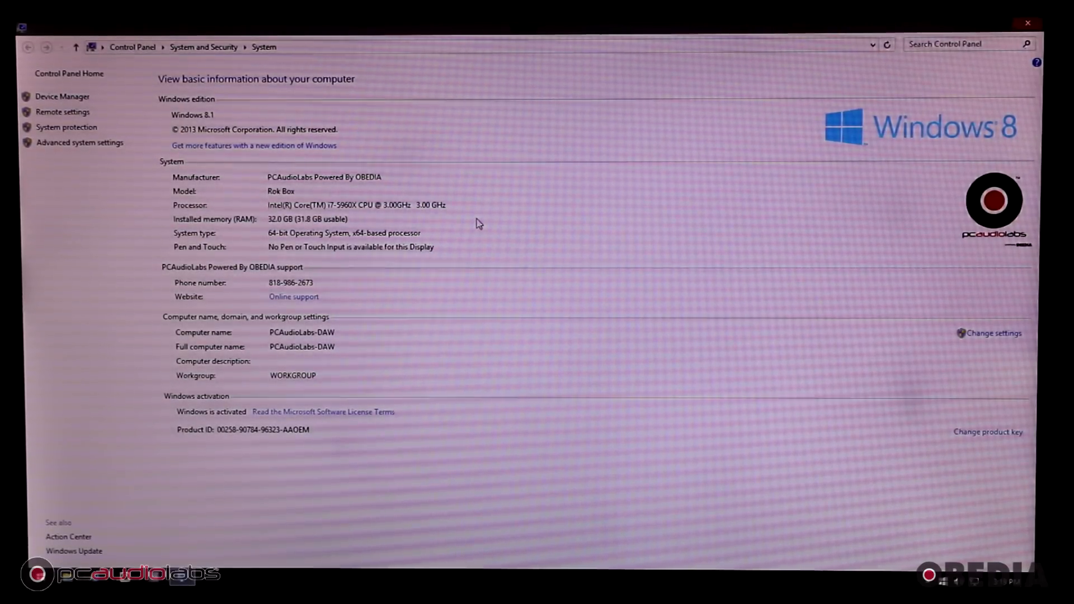
mouse_move(656, 235)
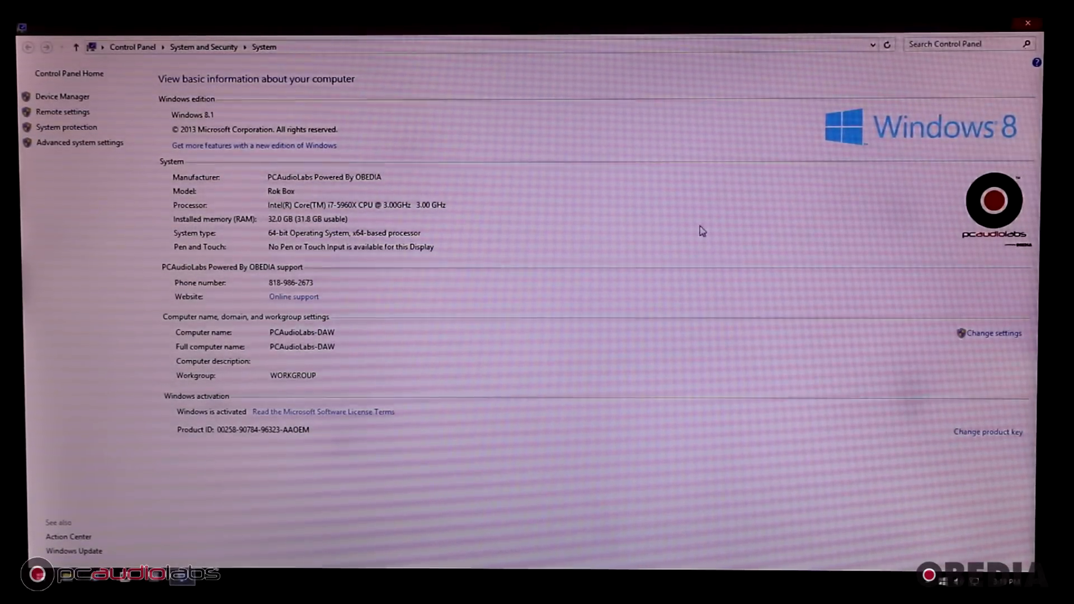
mouse_move(959, 87)
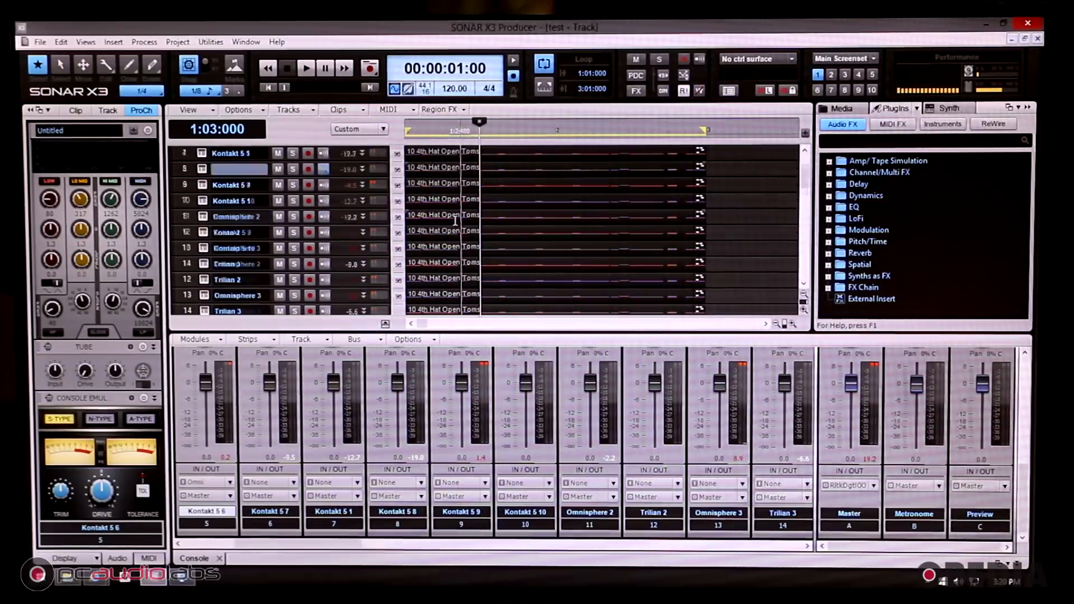
Scroll to the Kontakt tracks, view Kinetic Metal and Drum Lab, and close both plugin windows.
scroll("down", 3)
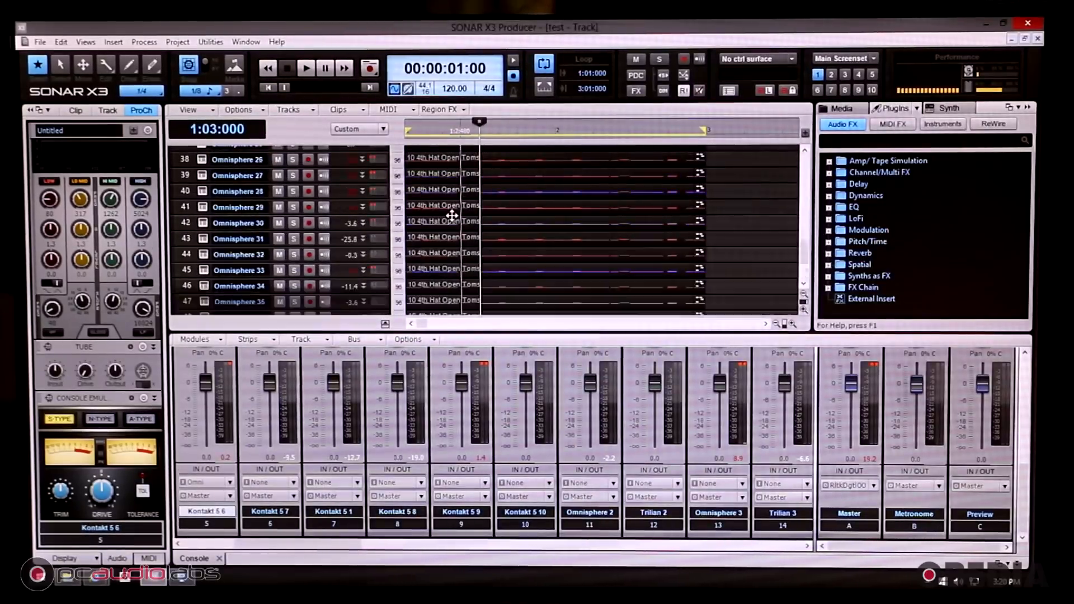
scroll("down", 3)
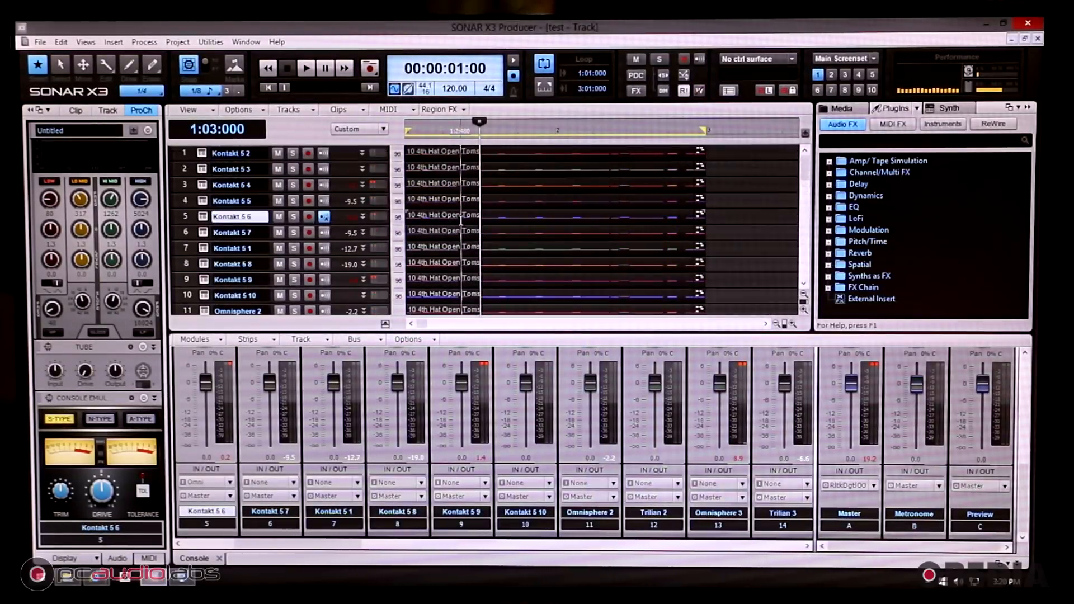
scroll("down", 3)
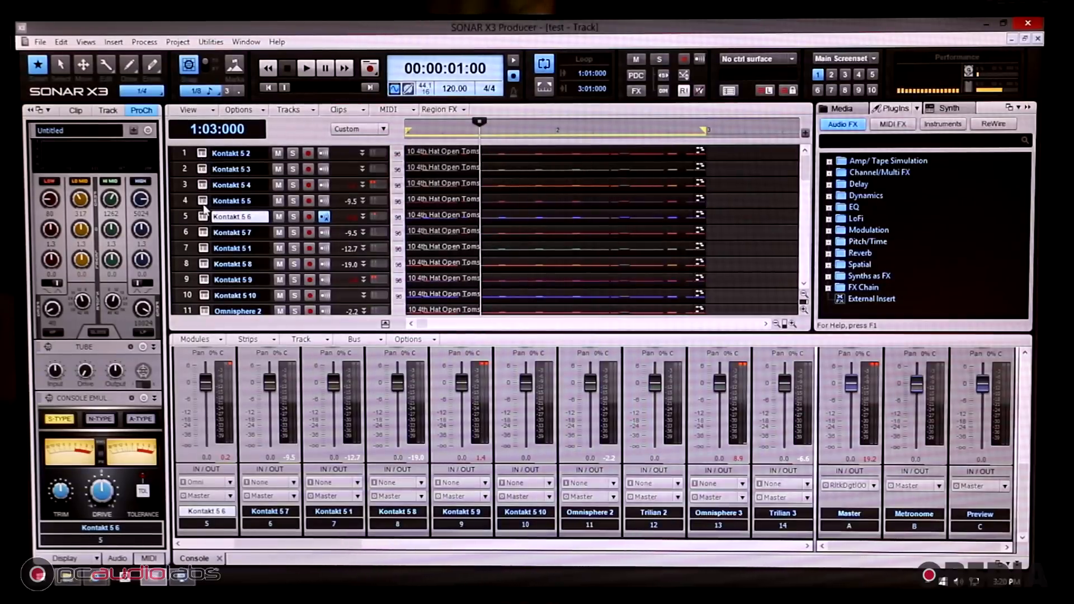
double_click(231, 216)
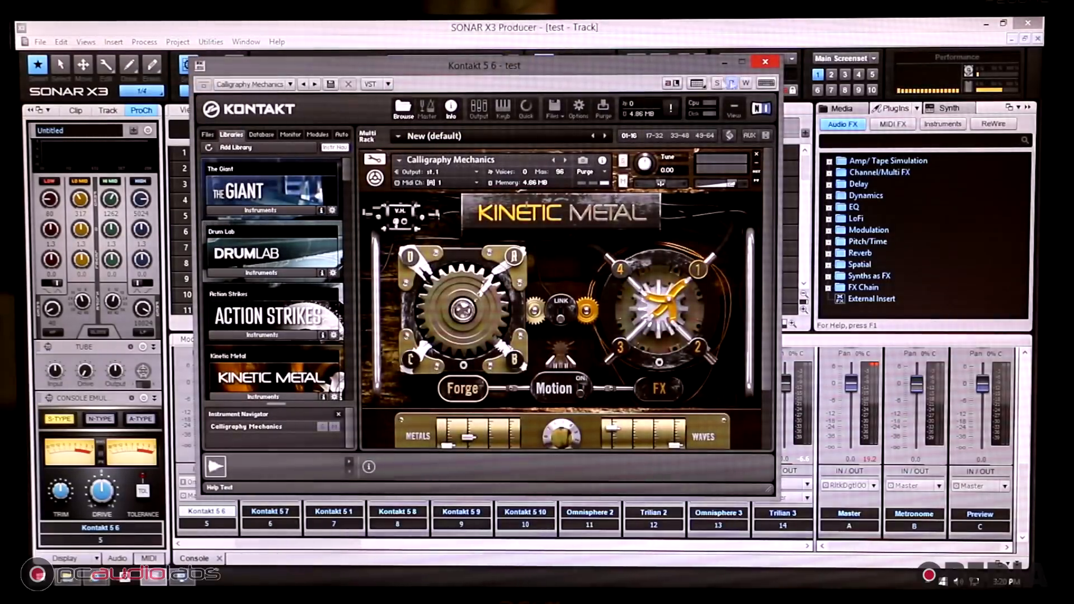
left_click(765, 61)
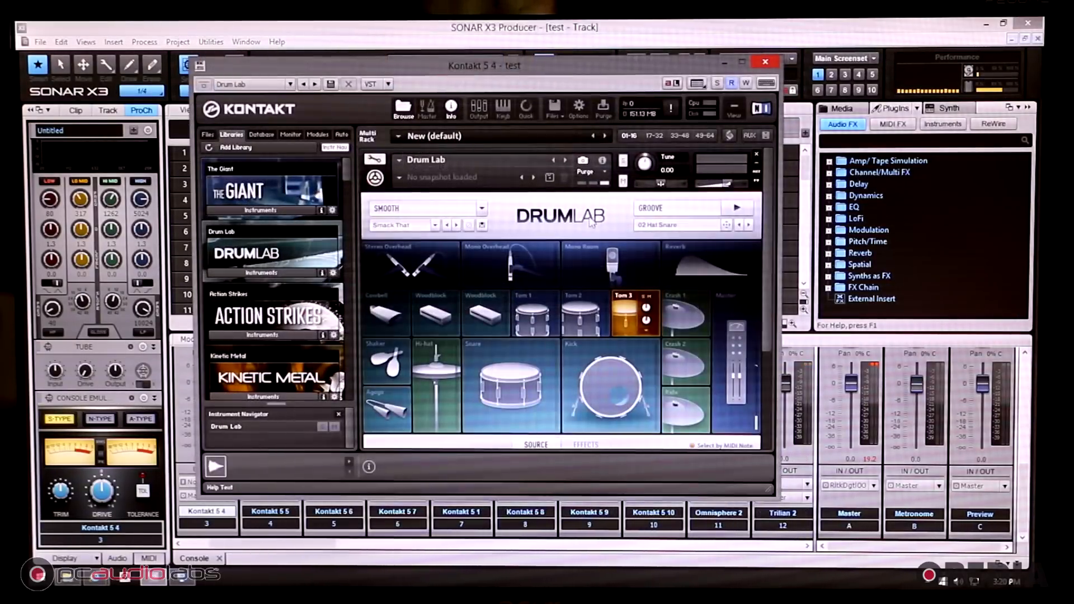
left_click(765, 61)
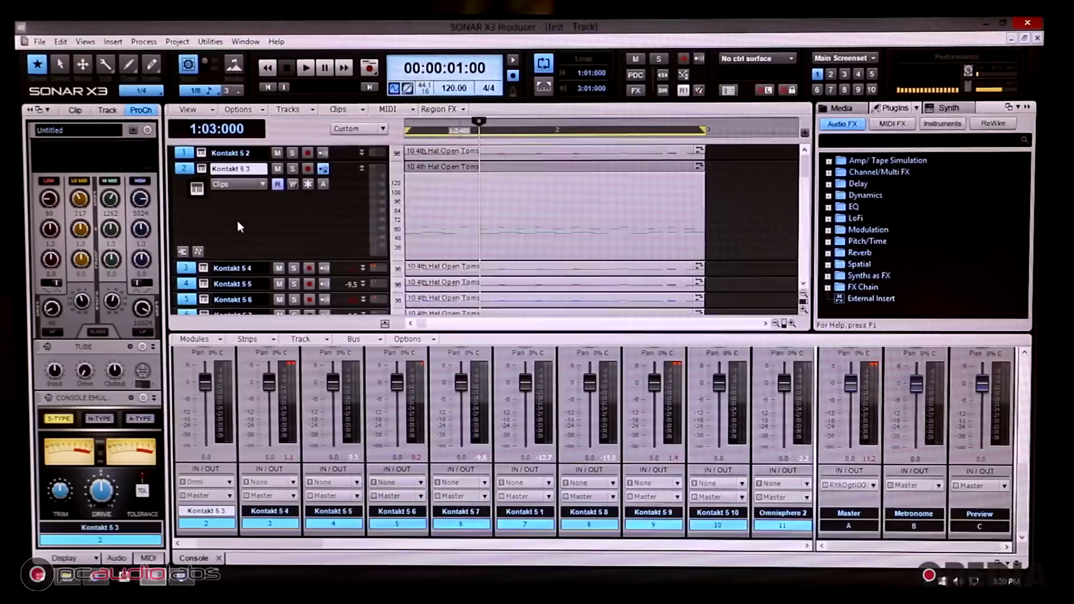
View the Trilian 2 and Omnisphere 3 patches and close both plugin windows.
scroll("down", 3)
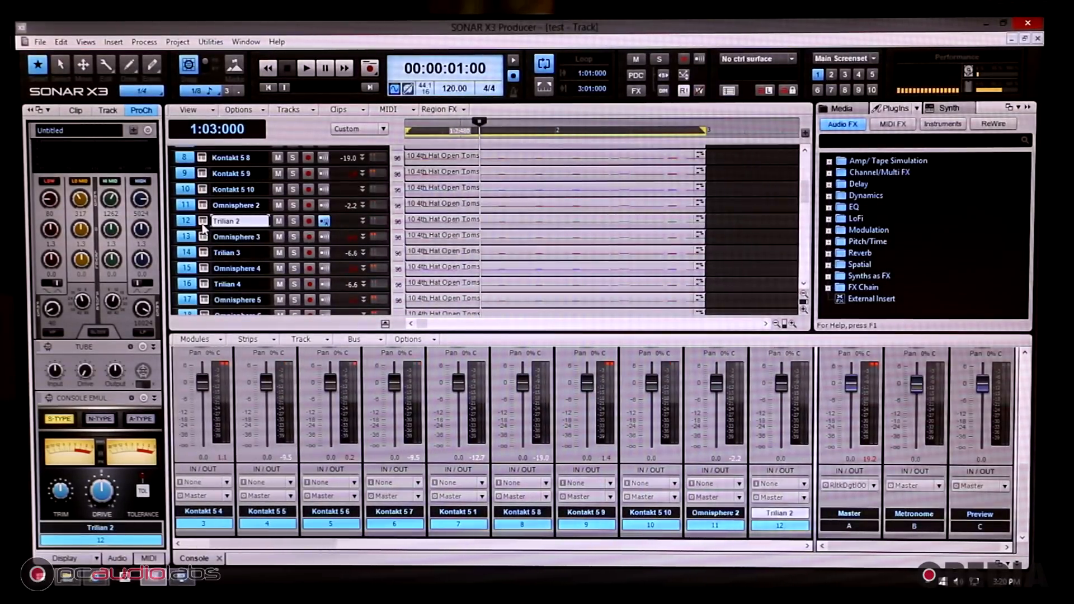
double_click(229, 220)
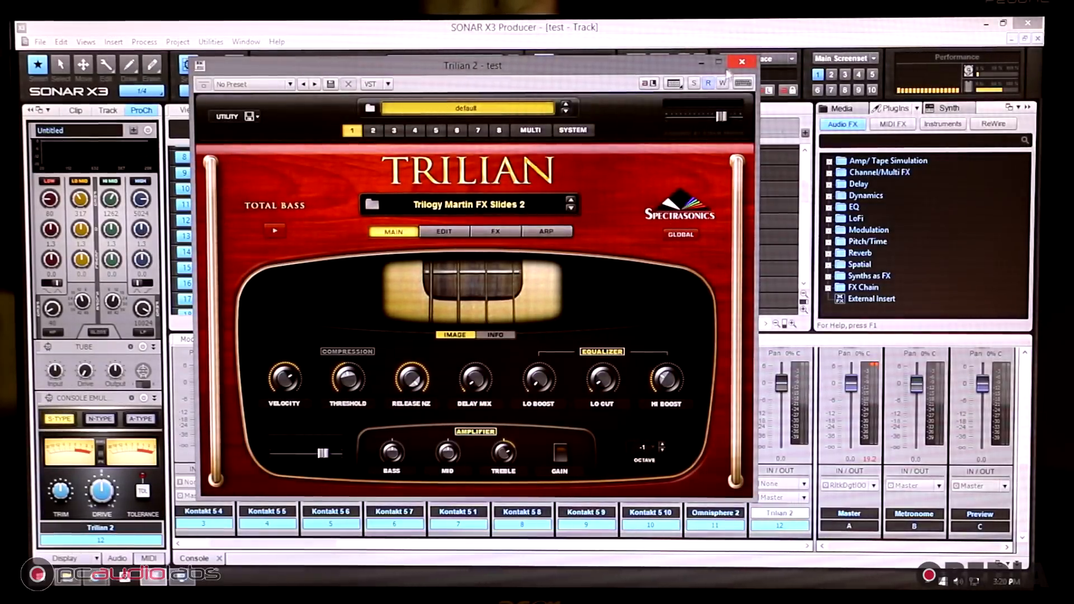
mouse_move(739, 72)
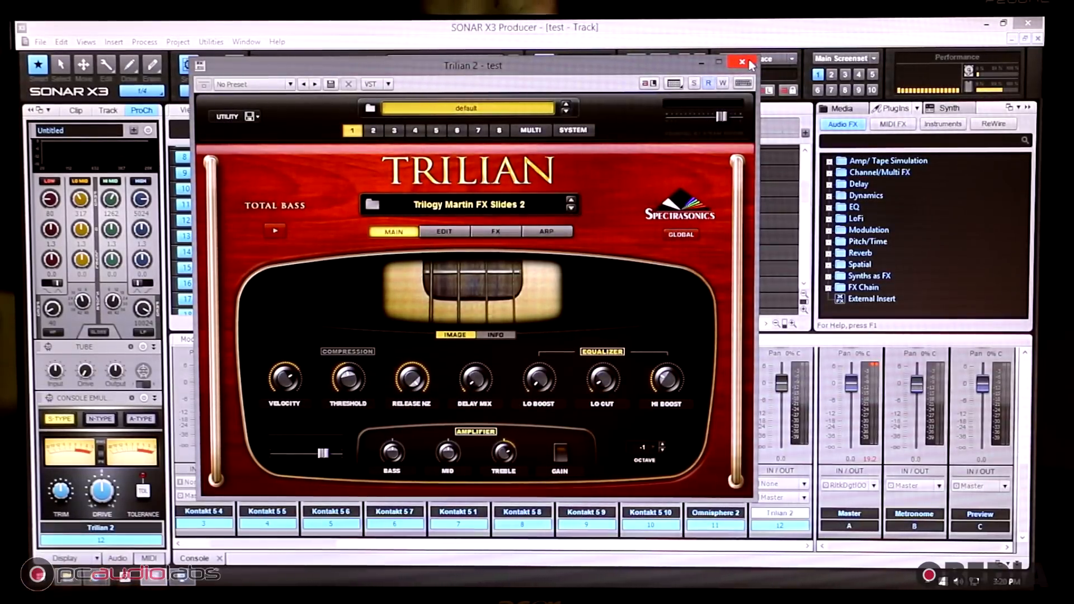
left_click(738, 61)
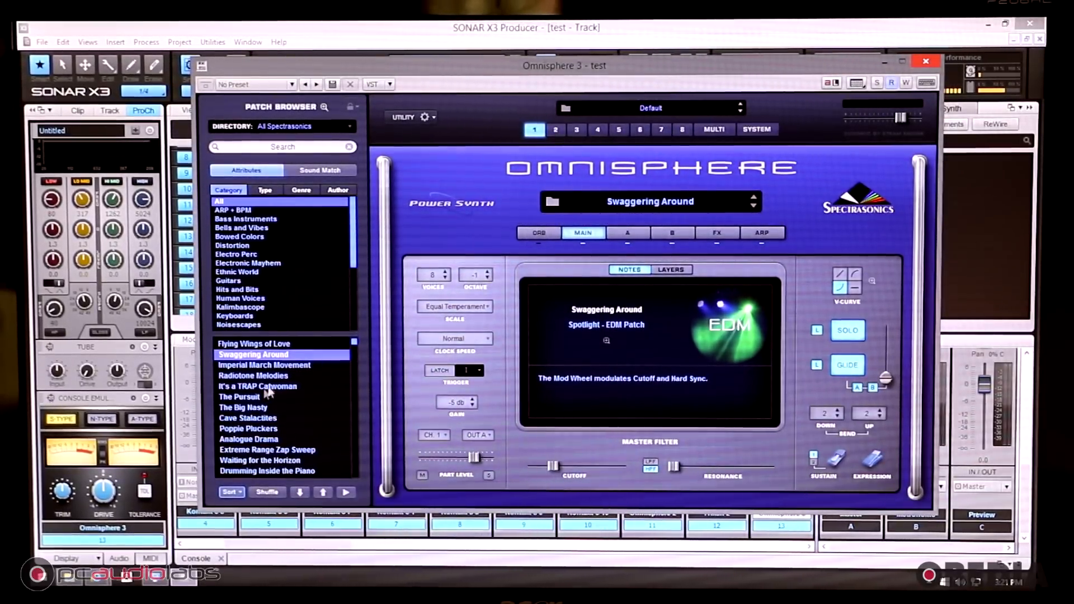
scroll("down", 3)
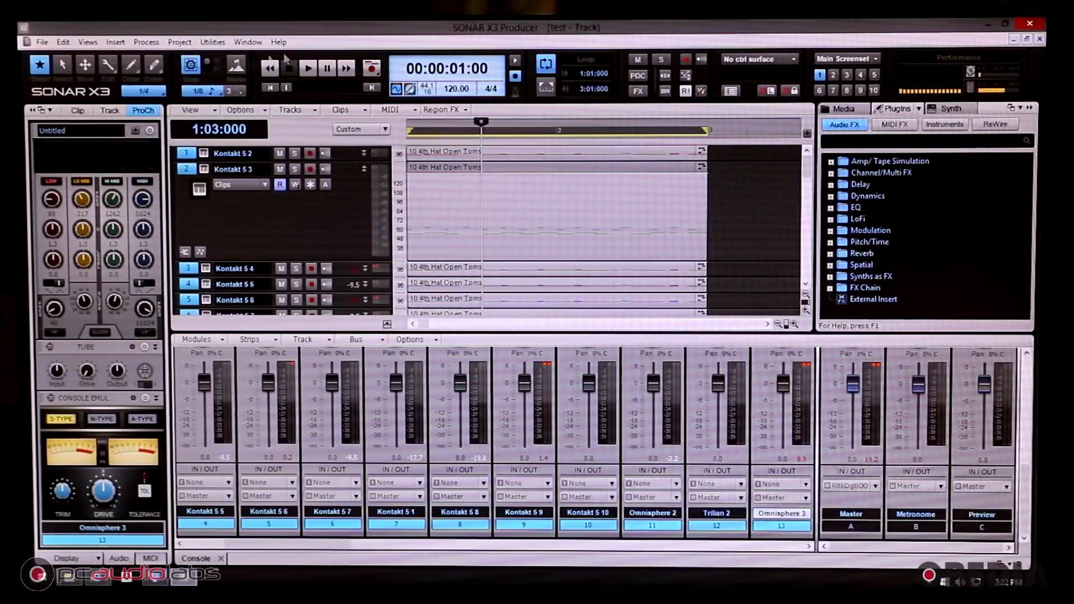
mouse_move(308, 68)
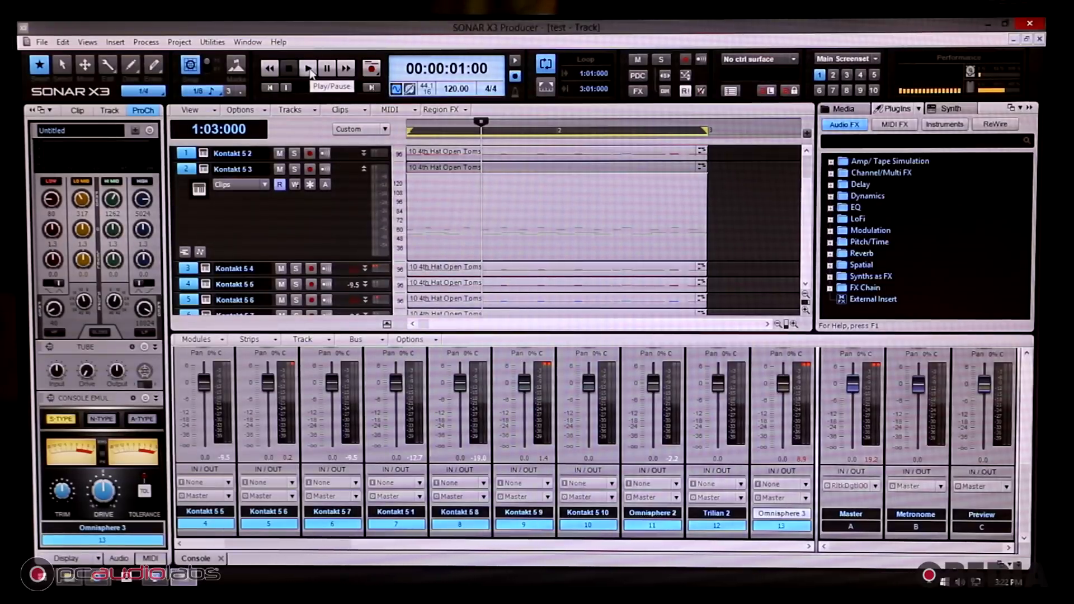
Start playback and show Action Strikes in the Kontakt 5 3 instrument window.
left_click(307, 68)
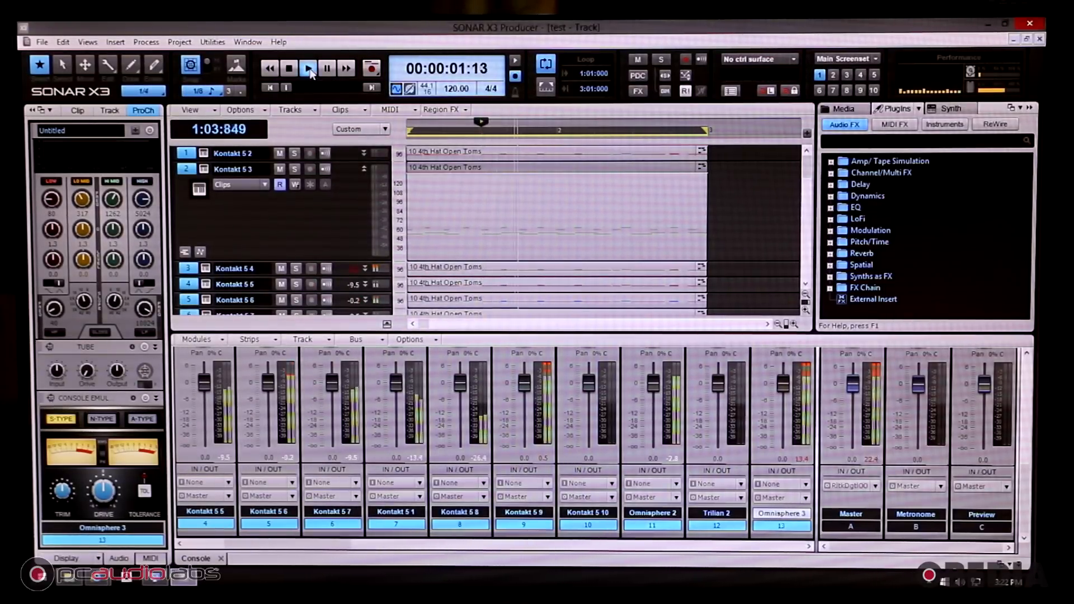
left_click(309, 69)
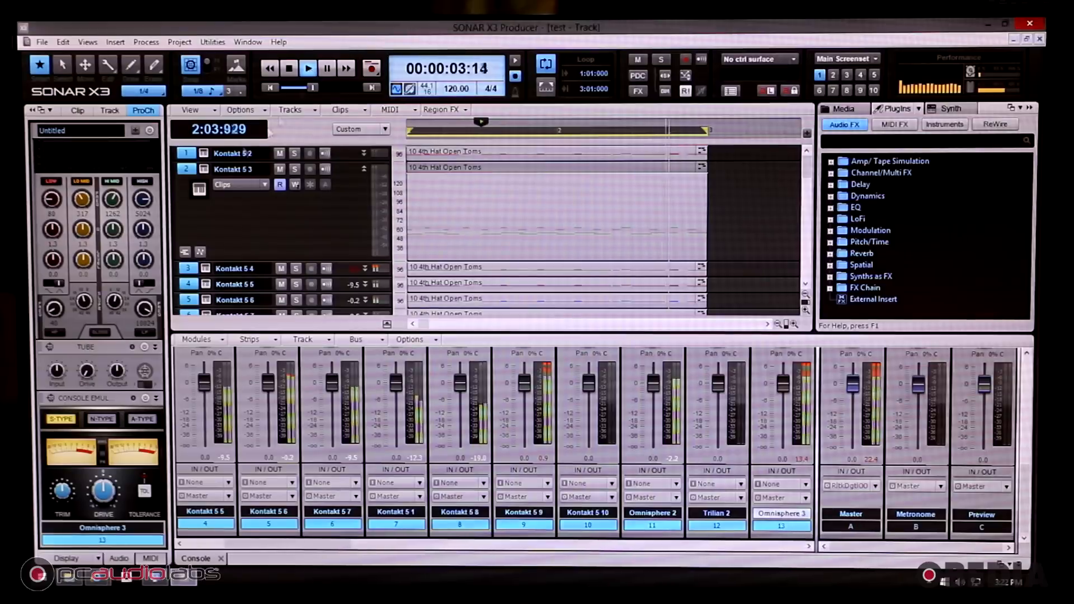
double_click(233, 169)
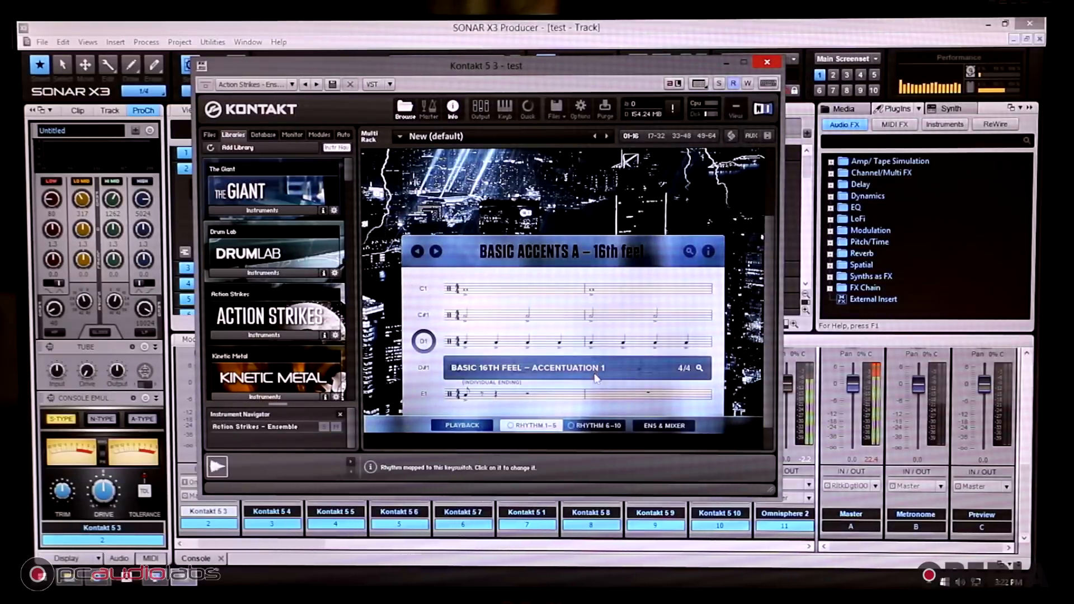
left_click(766, 61)
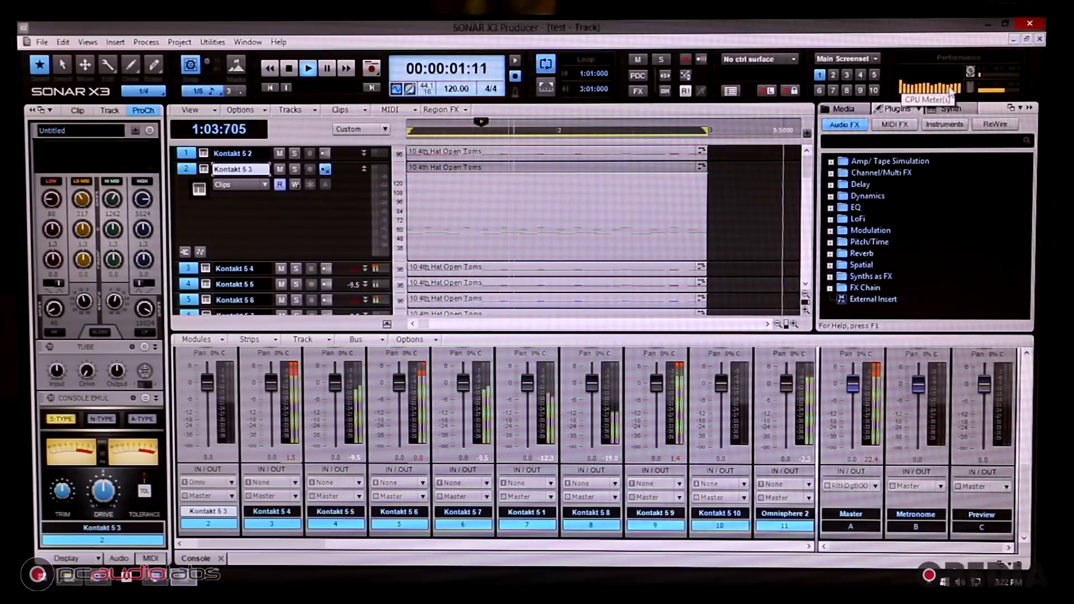
left_click(308, 68)
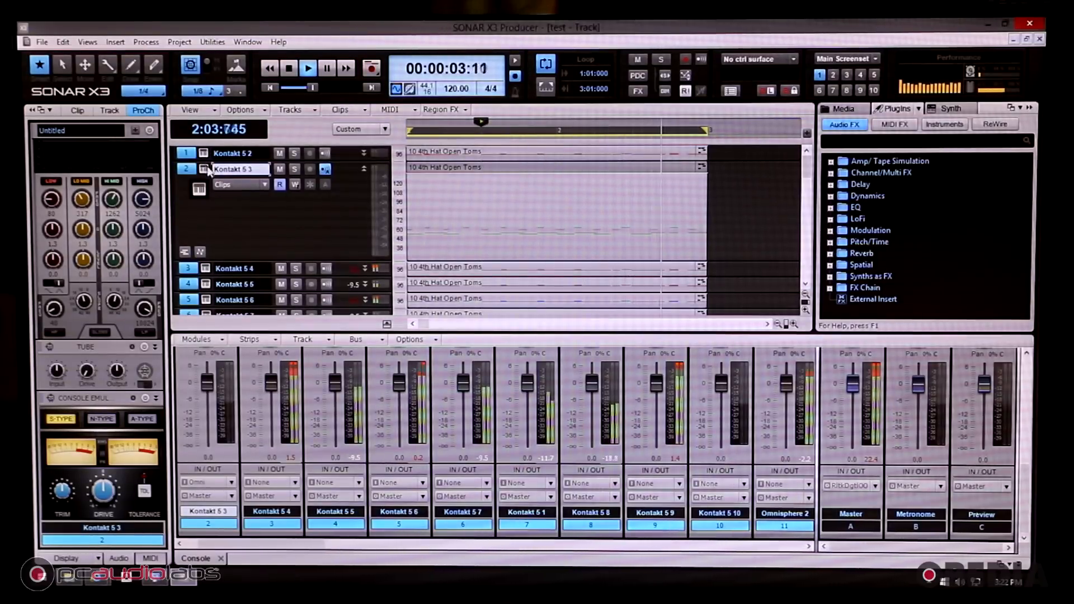
double_click(240, 169)
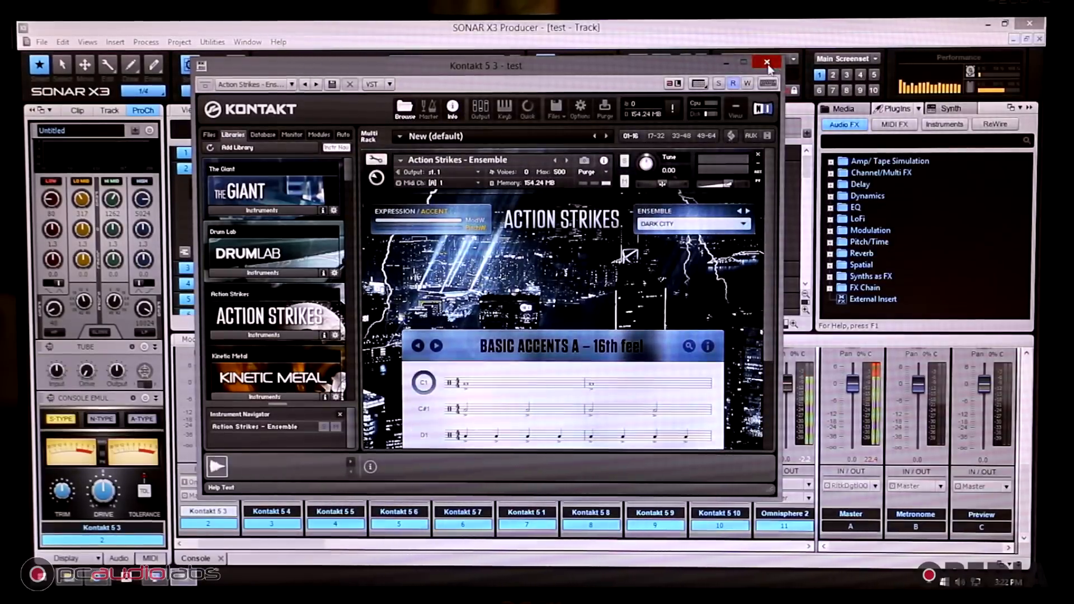
Close Action Strikes, trigger some Drum Lab pads, then close the Drum Lab and The Giant windows.
left_click(765, 62)
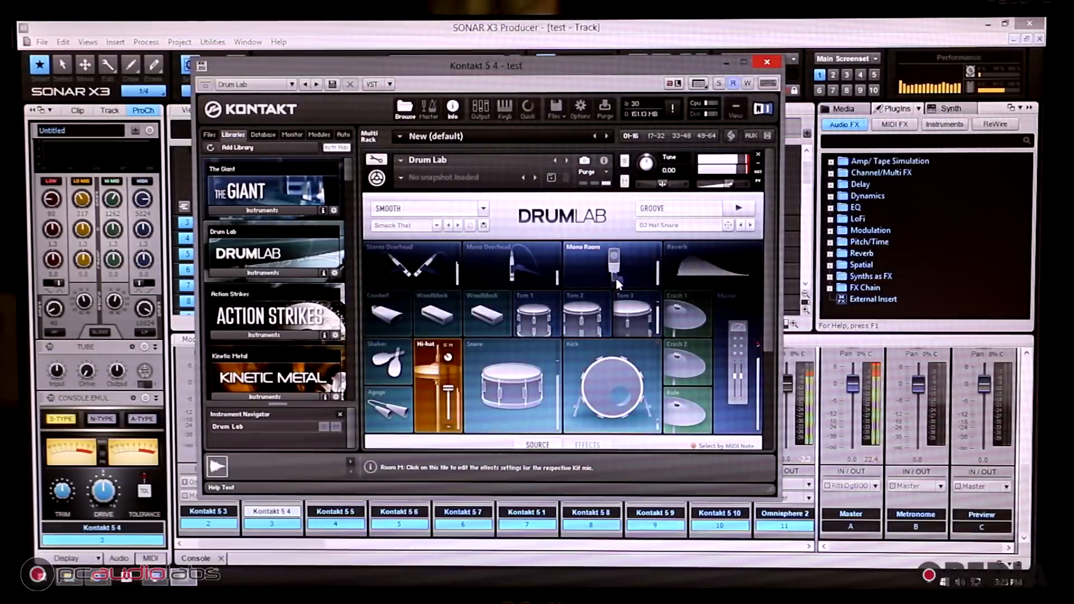
left_click(609, 387)
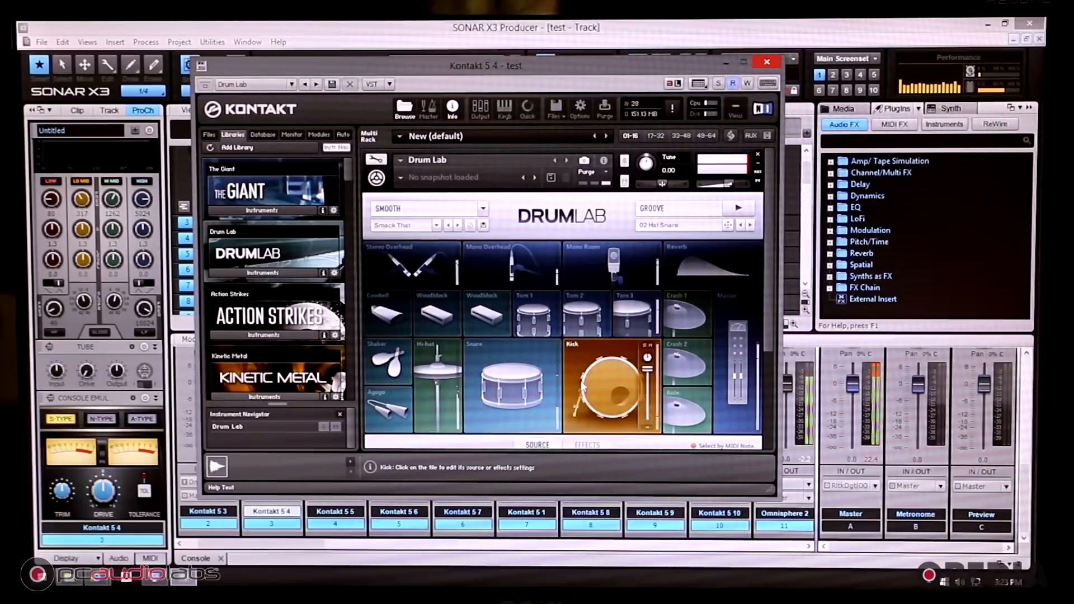
left_click(438, 385)
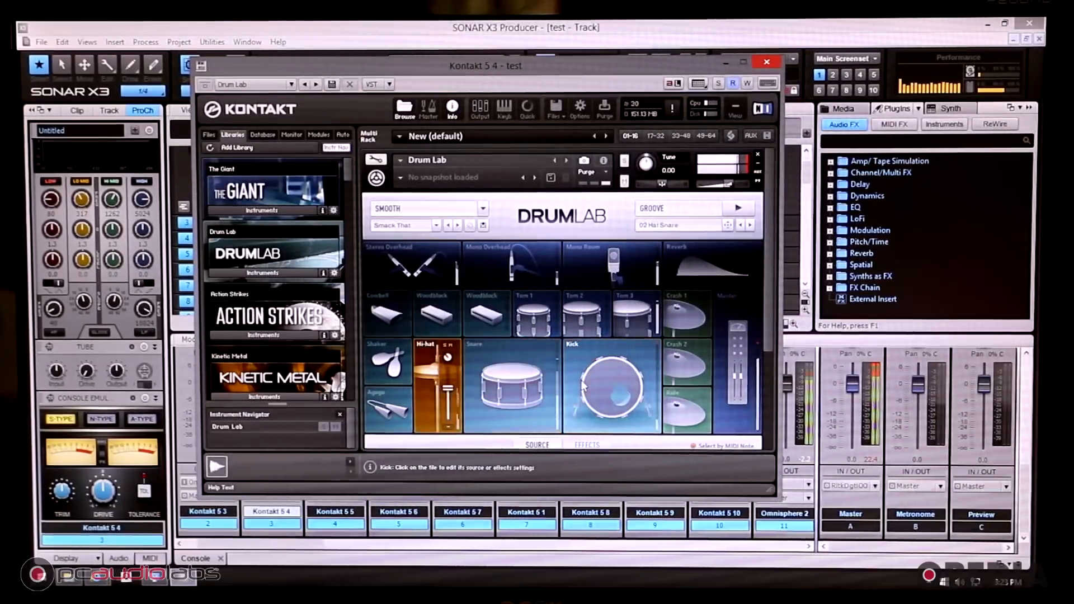
left_click(611, 387)
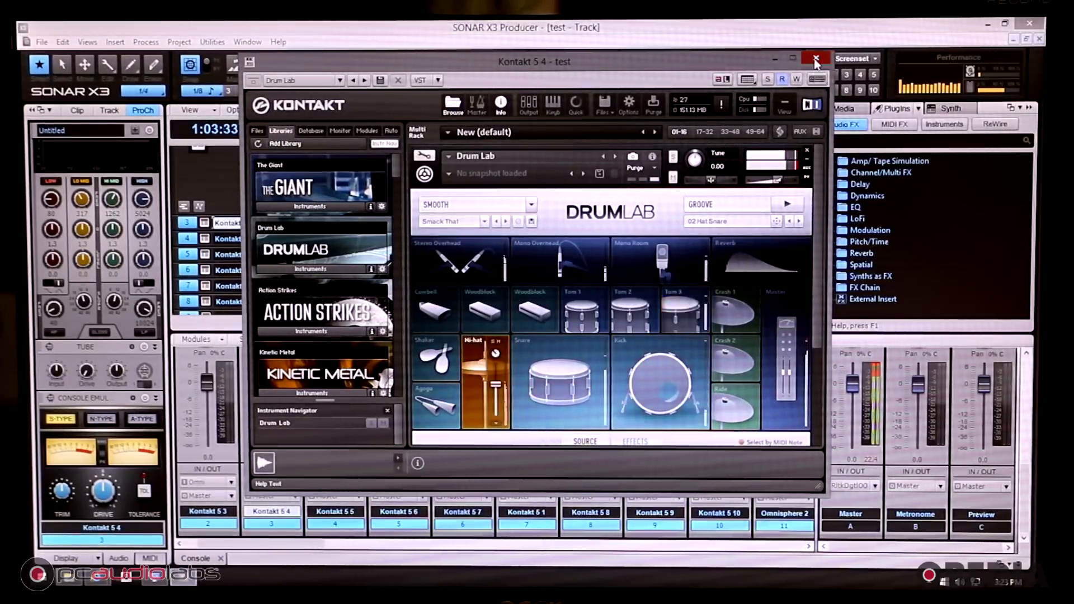
left_click(816, 57)
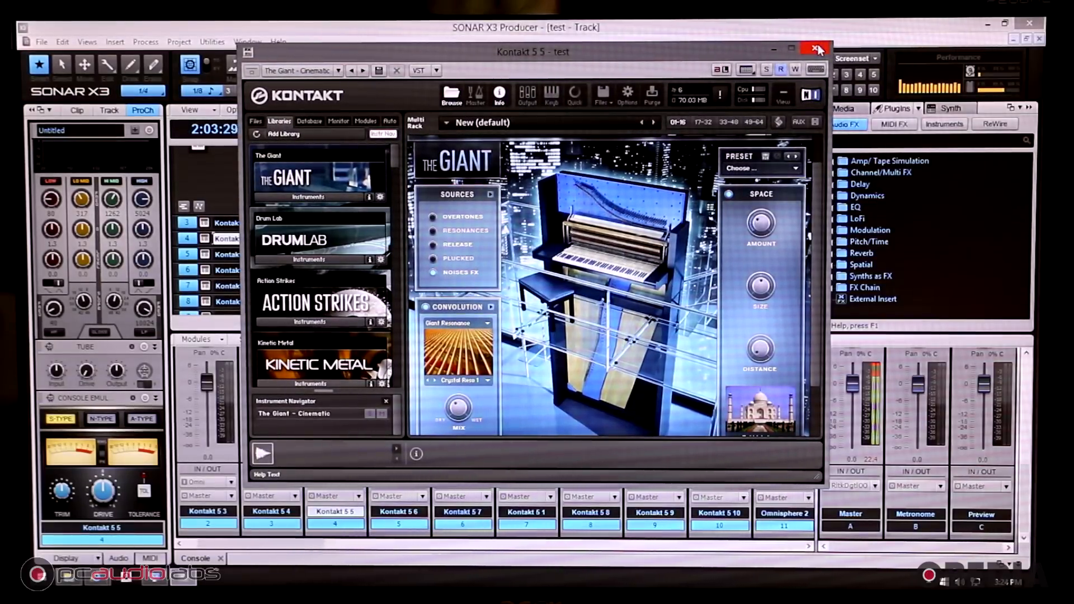
left_click(814, 49)
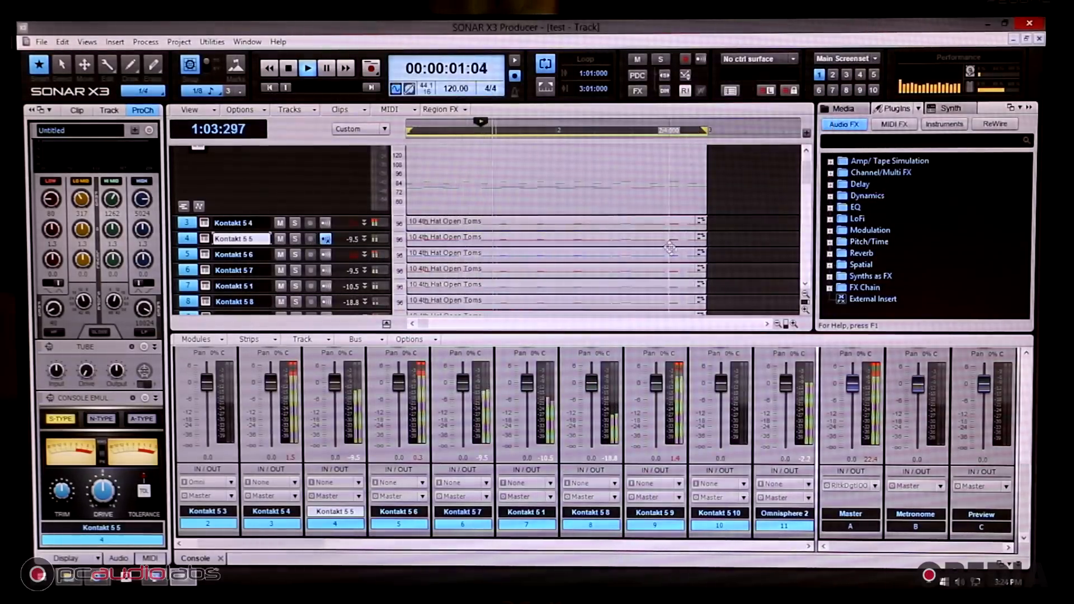